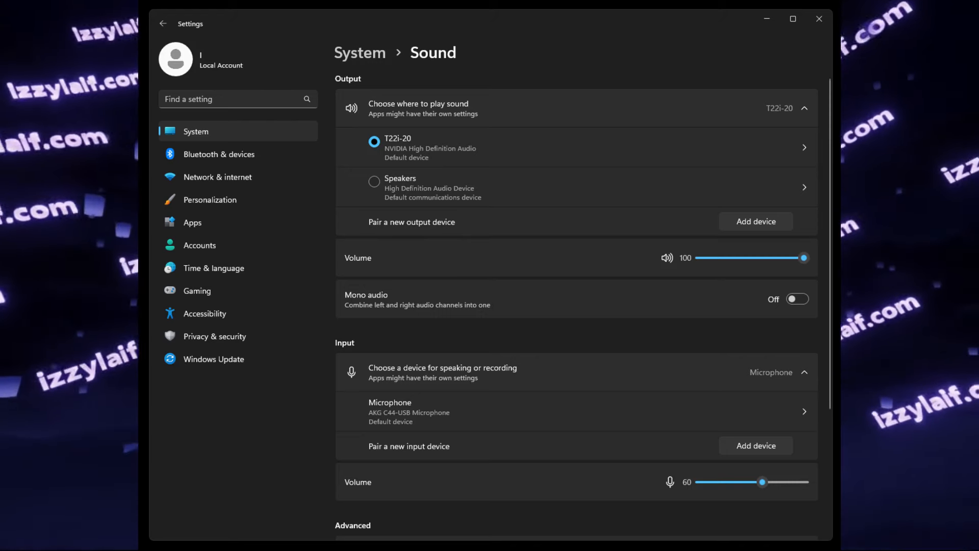
Scroll the Sound page and launch the classic More sound settings window.
{"action": "scroll", "scroll_direction": "down", "scroll_amount": 3}
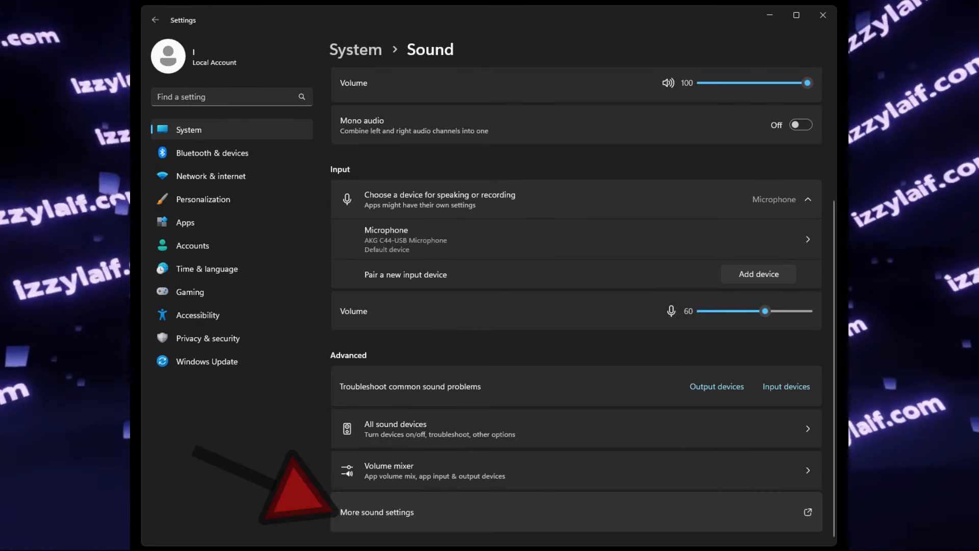
{"action": "left_click", "coordinate": [377, 511]}
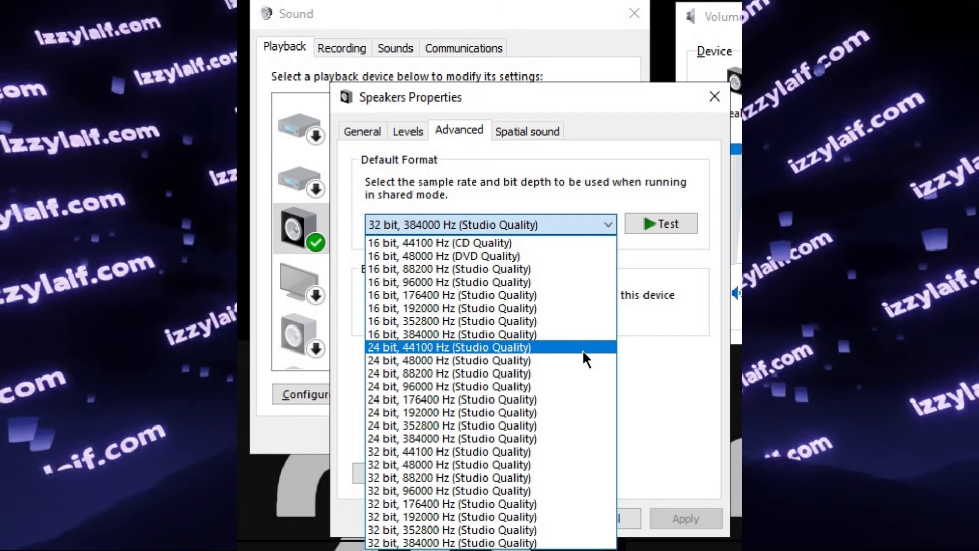
Choose 24 bit, 44100 Hz (Studio Quality) as the Speakers default format.
{"action": "left_click", "coordinate": [447, 347]}
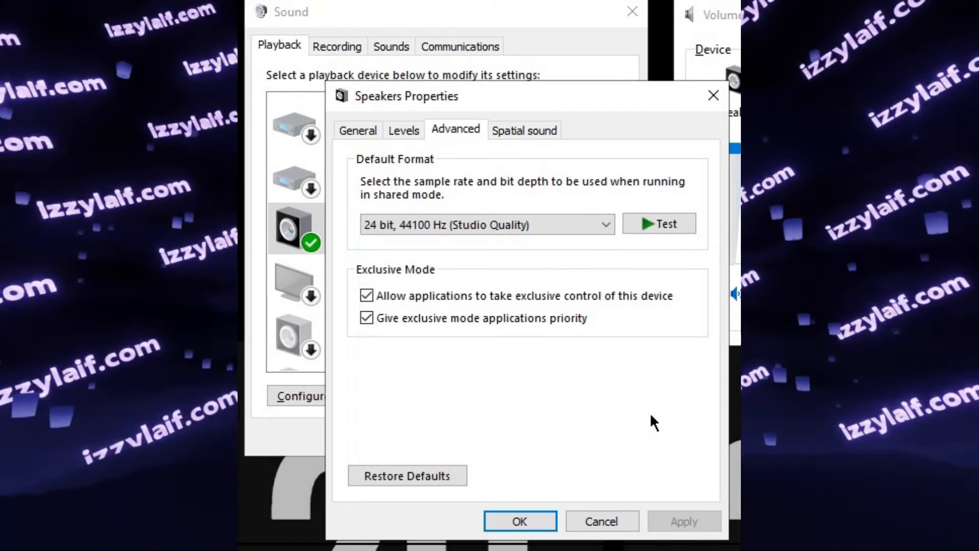